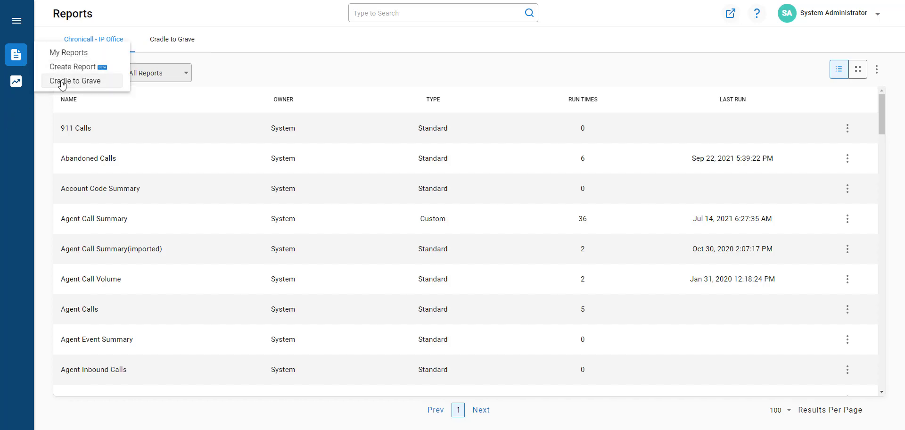
Step: Open the Cradle to Grave report with its 9/24/2021 date range configuration
click(76, 81)
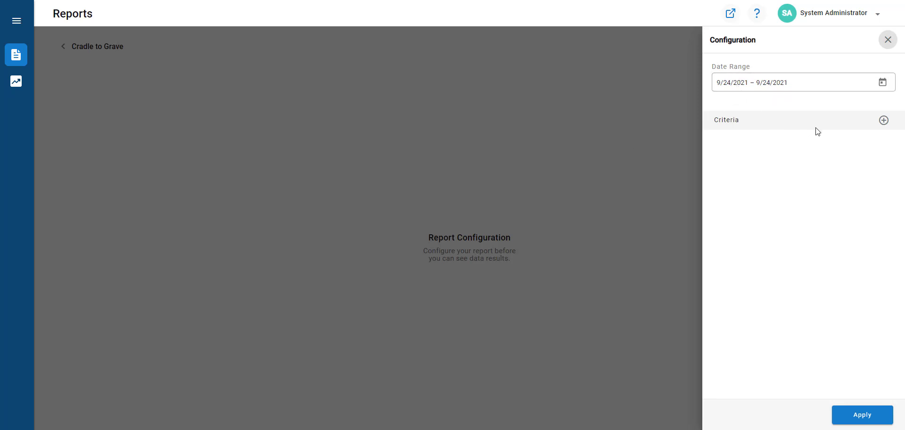
Step: Add a Call Direction criterion limited to Inbound calls
click(882, 120)
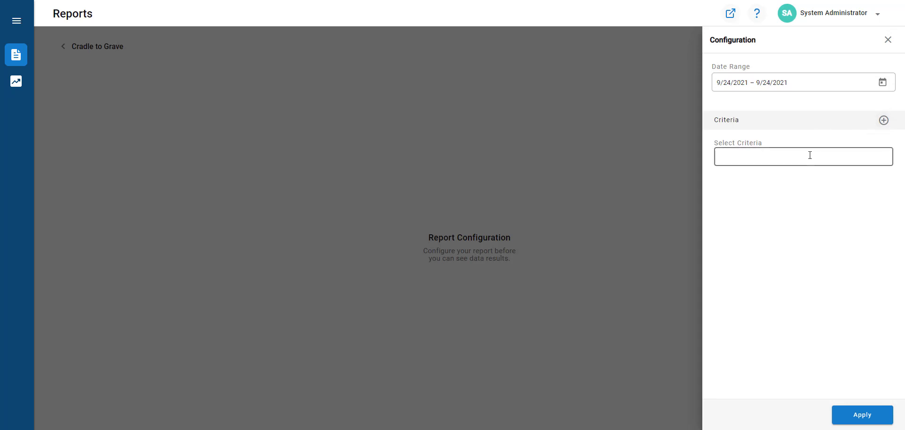
click(802, 155)
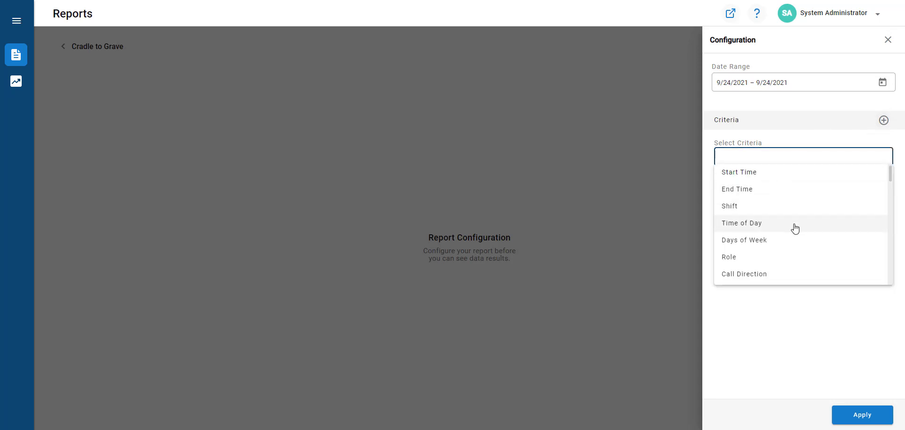
mouse_move(767, 274)
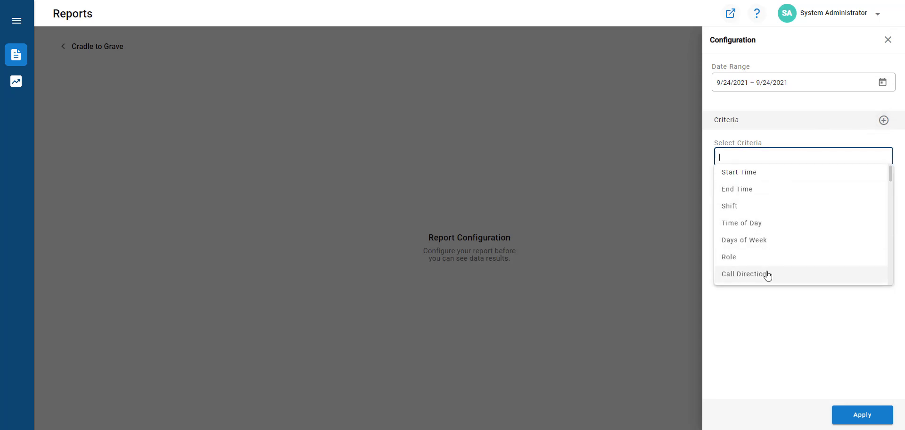
click(746, 273)
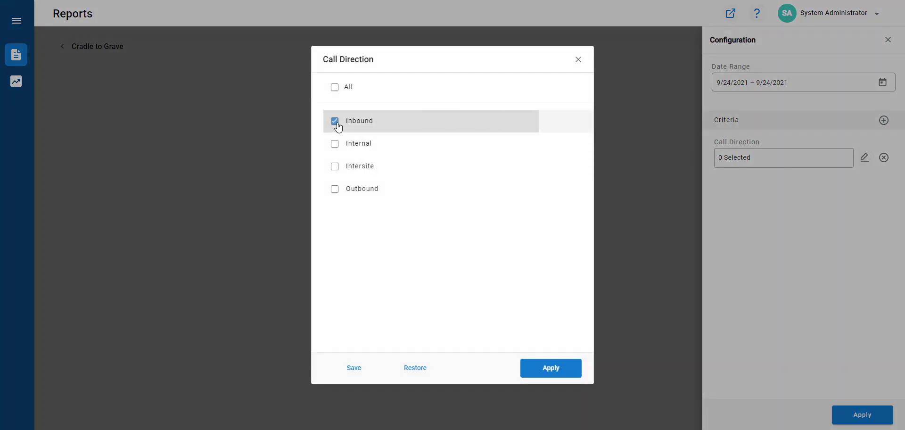
click(550, 367)
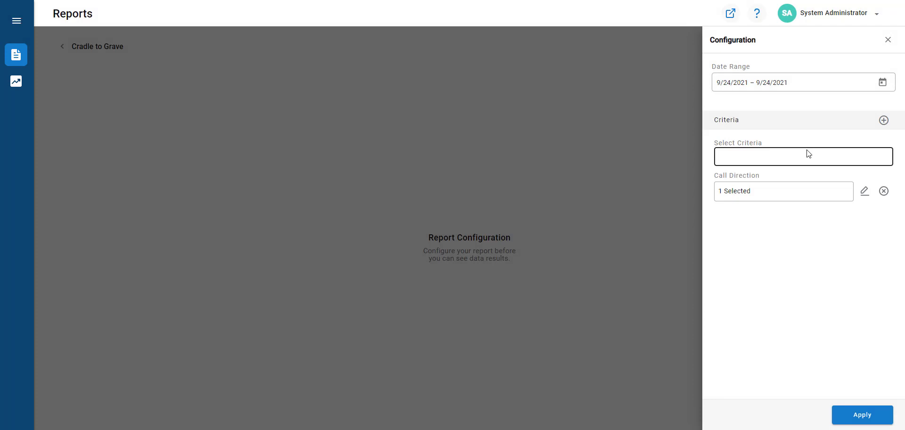
Step: Add a Final Group criterion restricted to the SUPPORT group
click(802, 156)
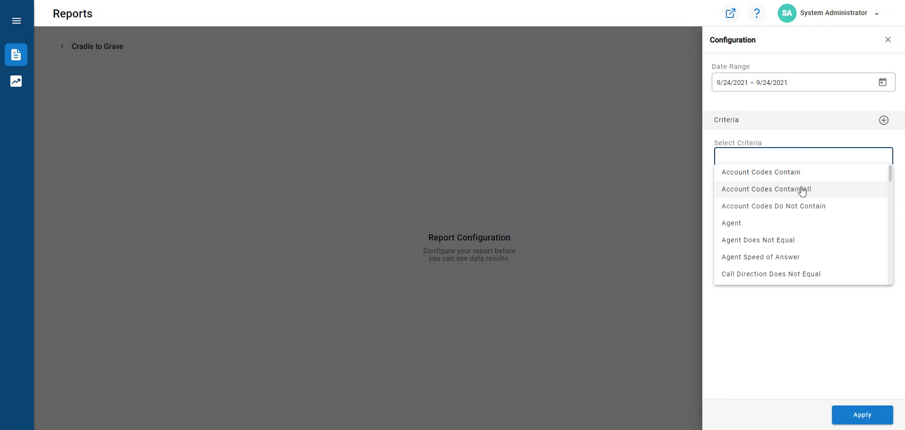
scroll(down, 3)
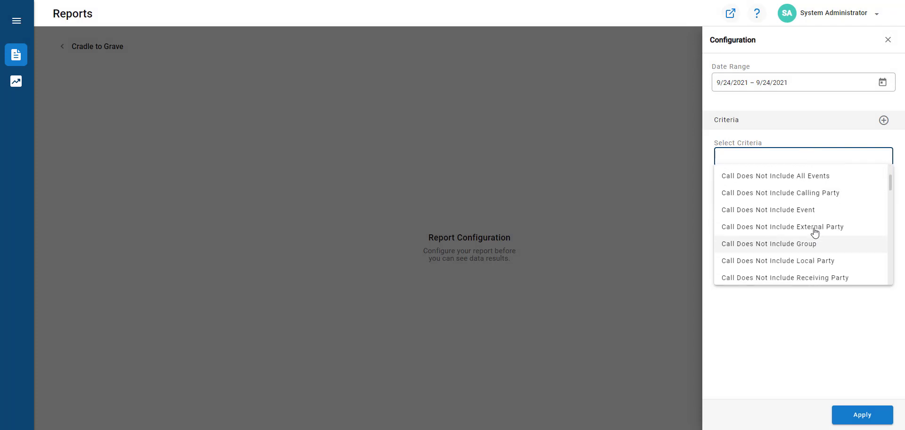
scroll(down, 3)
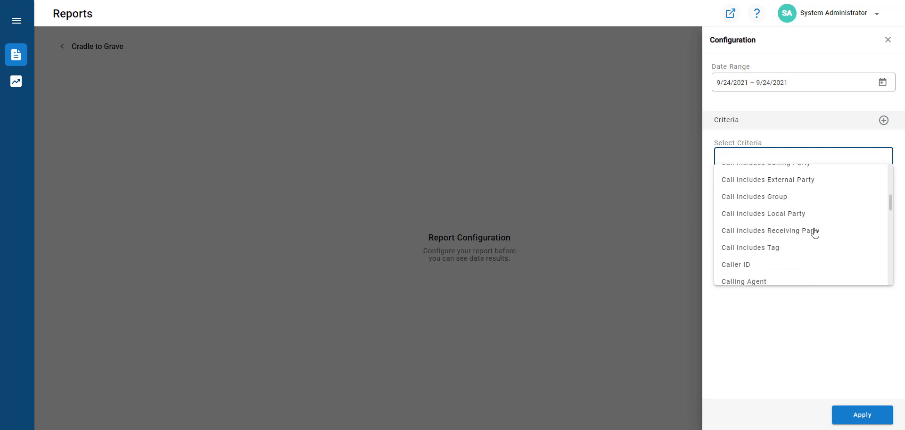
scroll(down, 3)
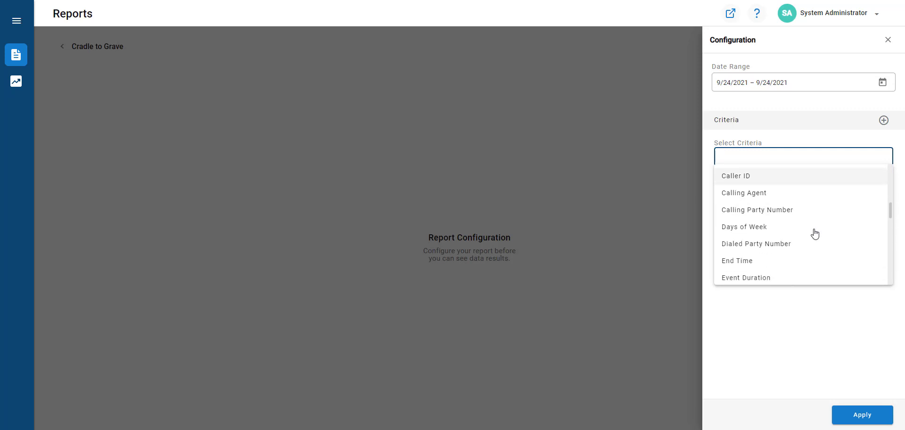
scroll(down, 3)
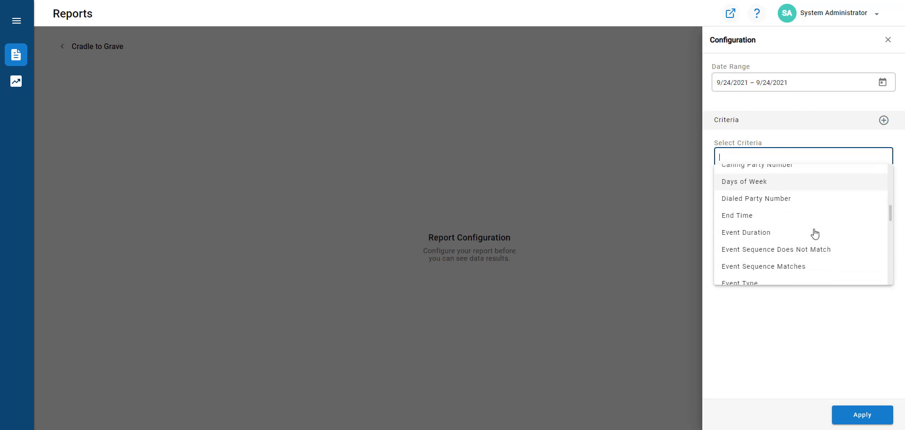
scroll(down, 3)
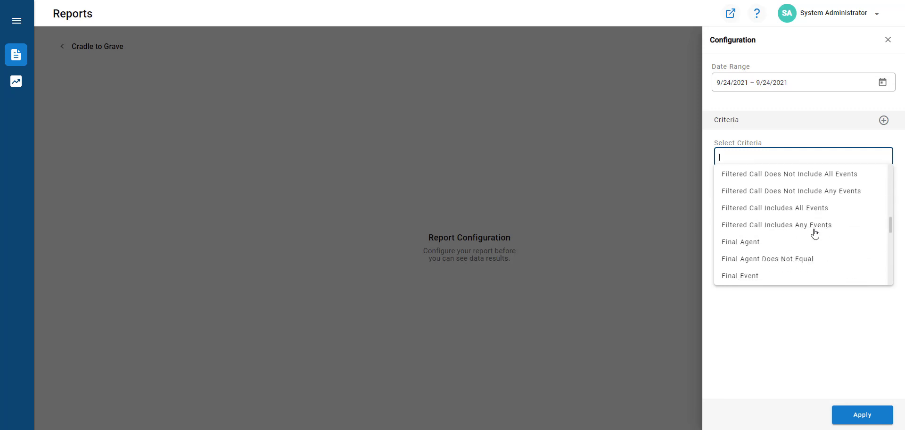
scroll(down, 3)
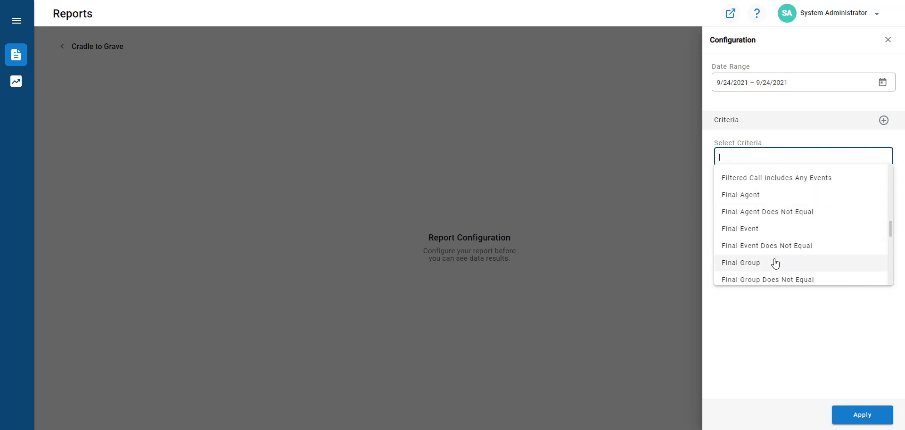
click(740, 262)
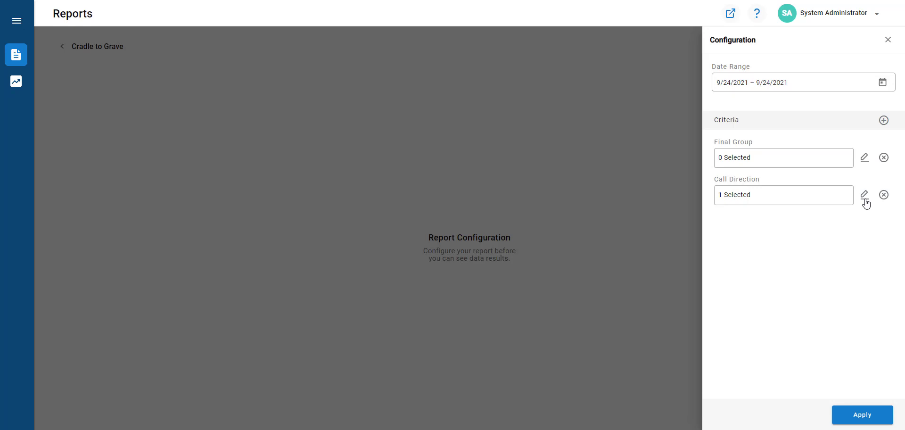
click(864, 157)
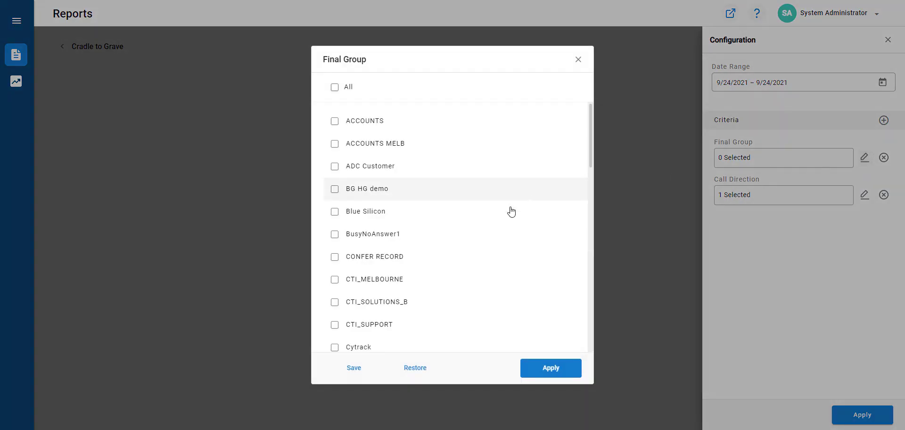
scroll(down, 3)
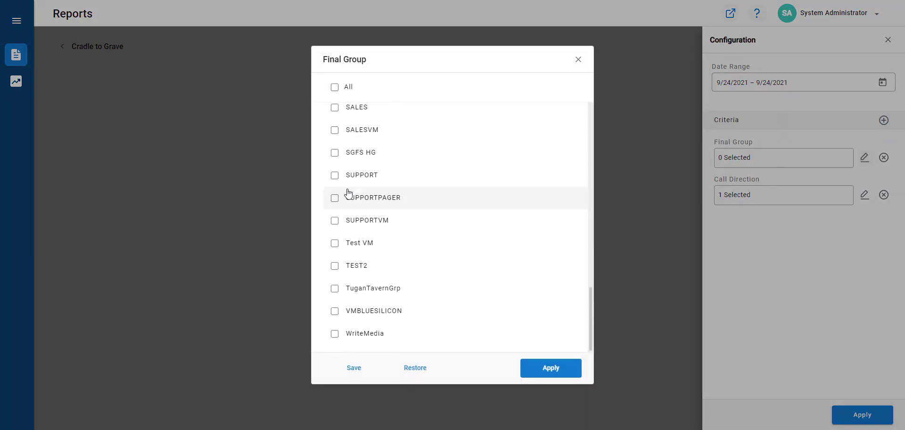
click(548, 367)
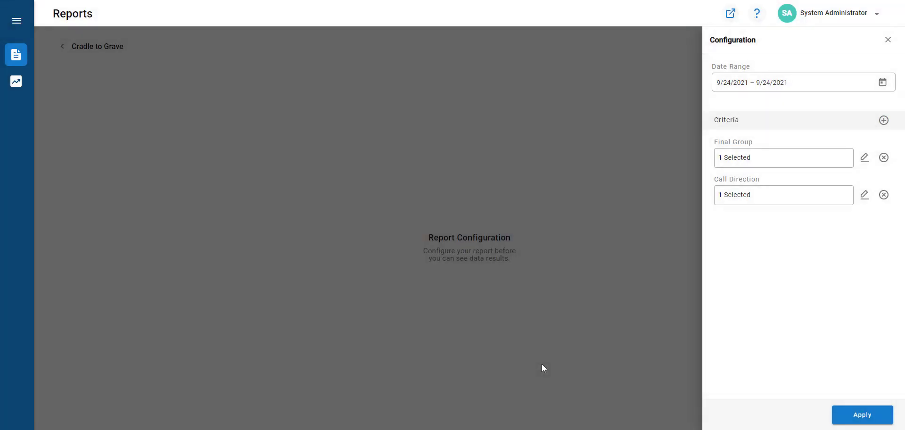
Step: Run the filtered report and expand call 487880 to list its events
click(861, 414)
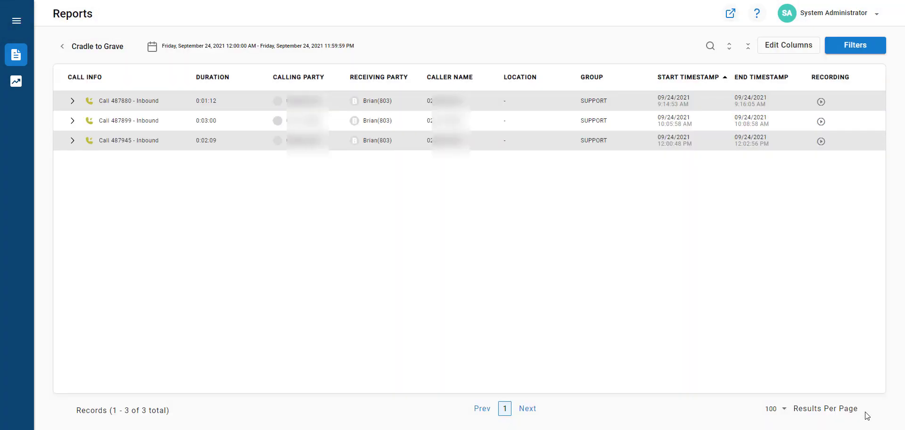
mouse_move(252, 124)
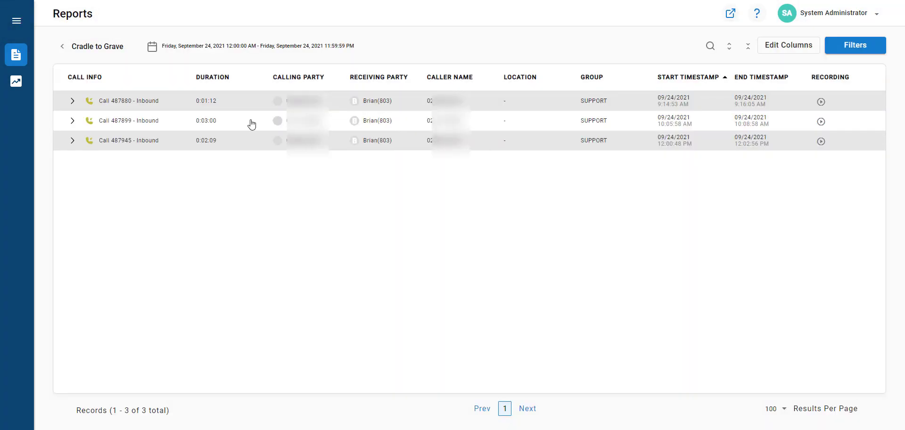
mouse_move(85, 113)
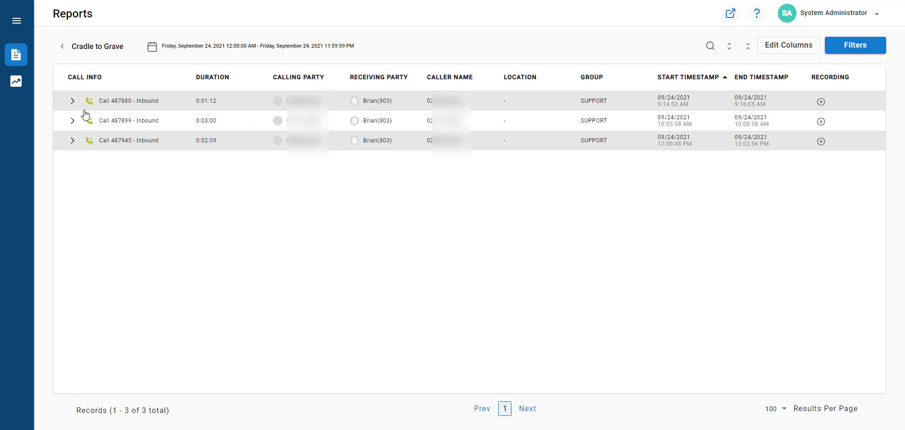
click(72, 101)
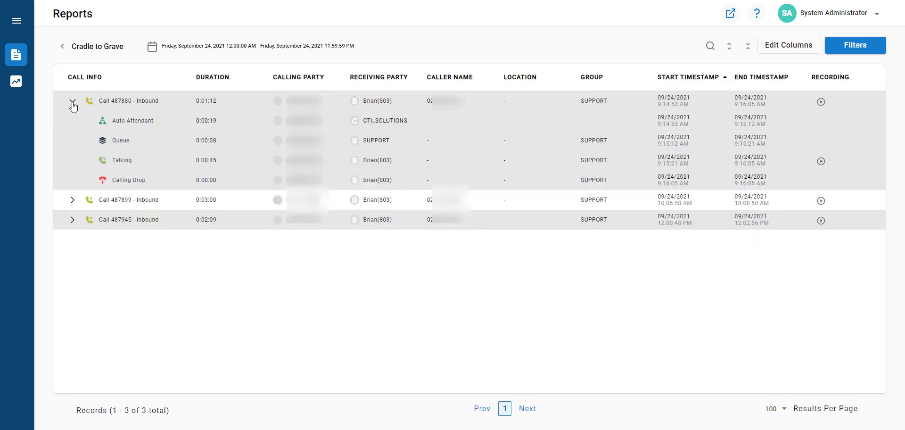
click(72, 100)
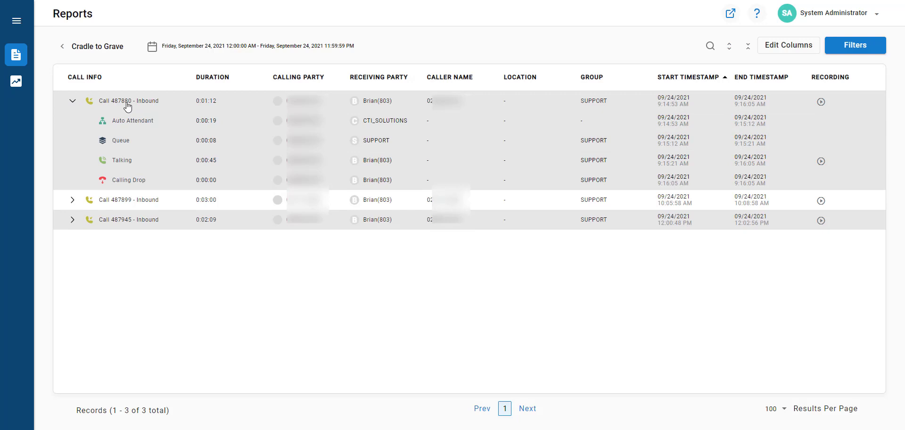
mouse_move(149, 118)
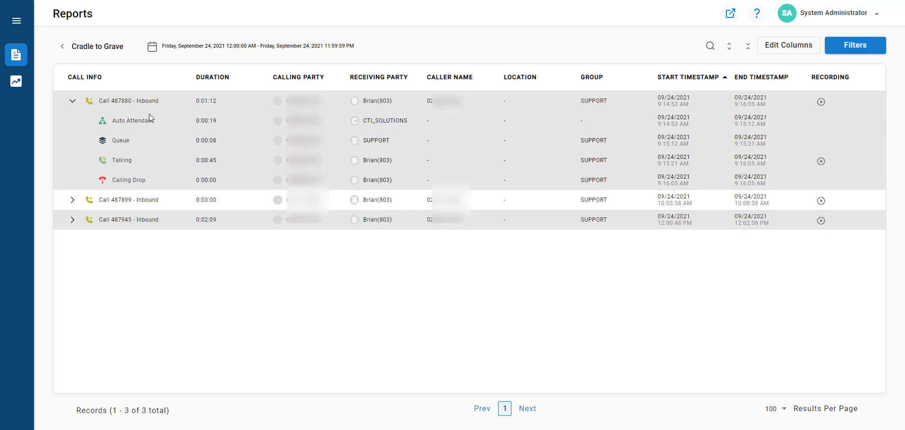
mouse_move(700, 134)
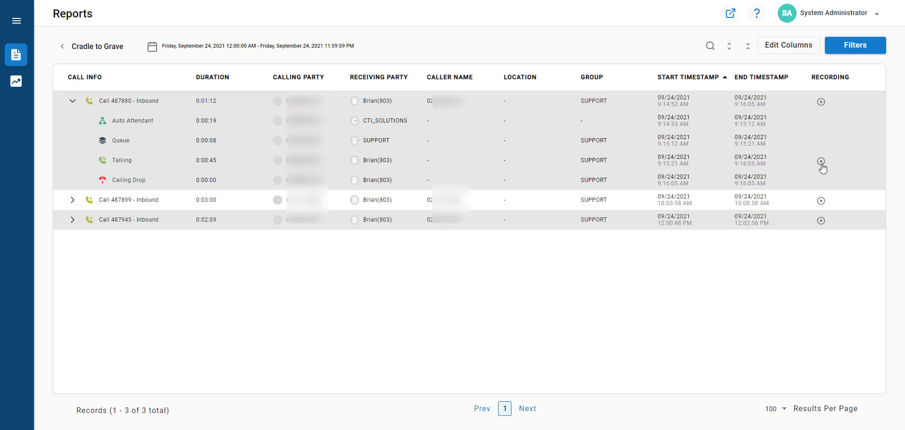
Step: Play and pause the Talking recording, check its notes, and show more actions
click(820, 160)
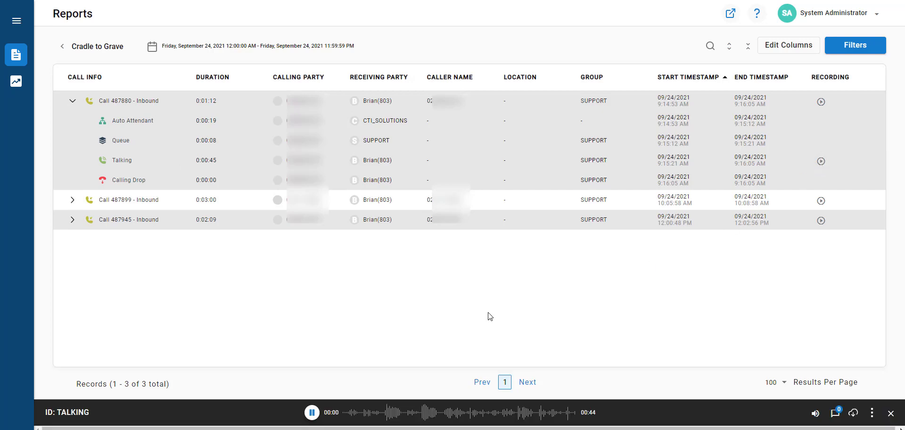
click(311, 412)
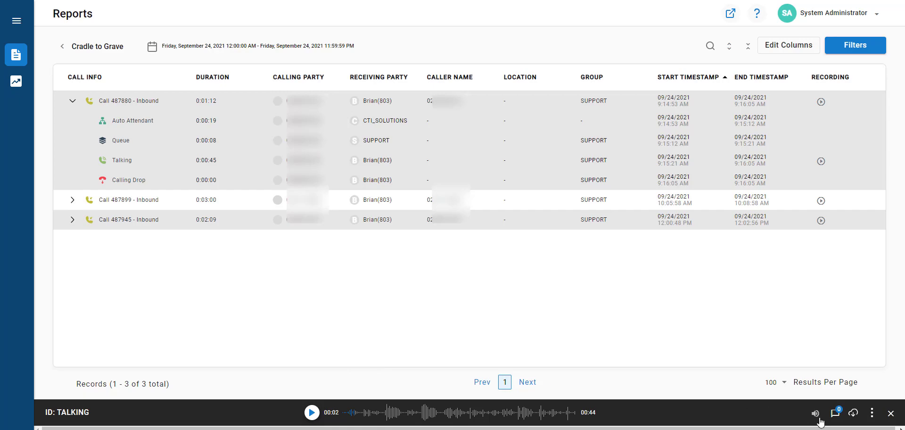
mouse_move(836, 413)
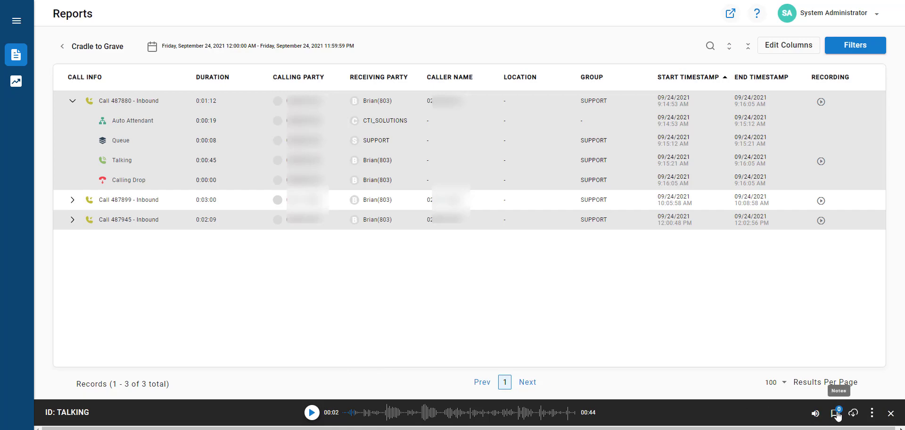
click(835, 412)
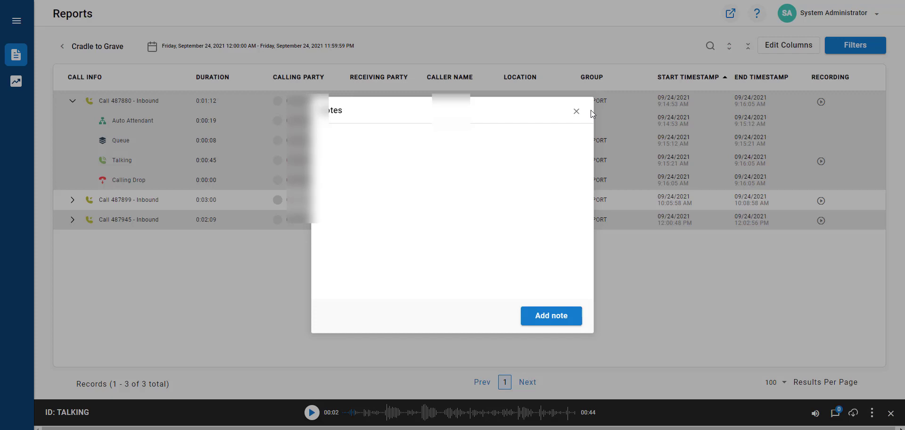
click(575, 111)
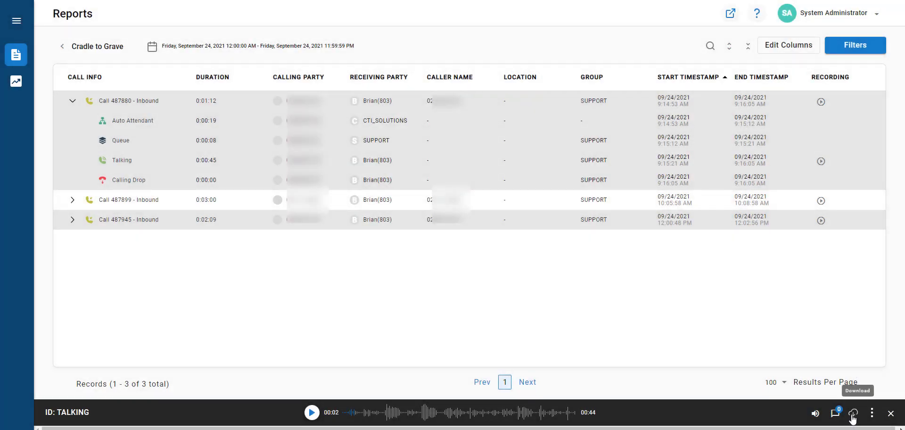
click(871, 412)
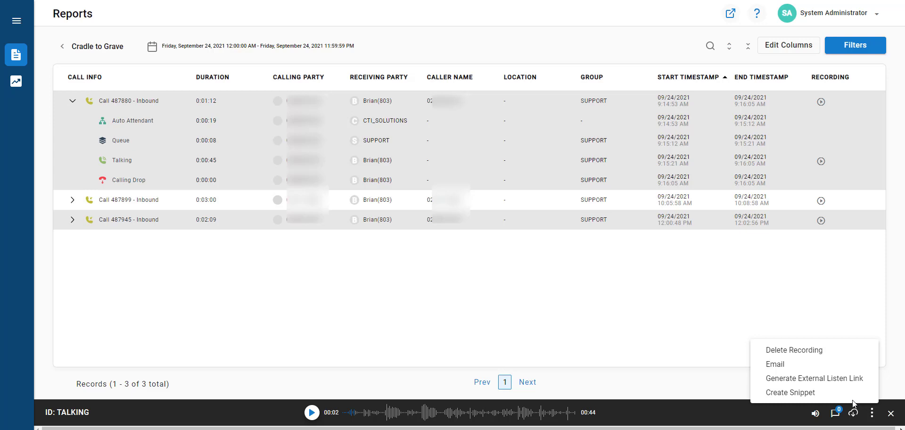
mouse_move(790, 392)
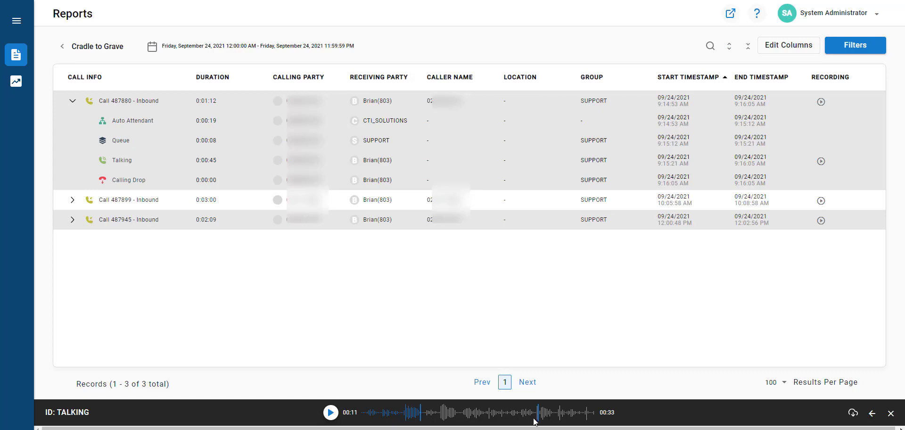
mouse_move(855, 45)
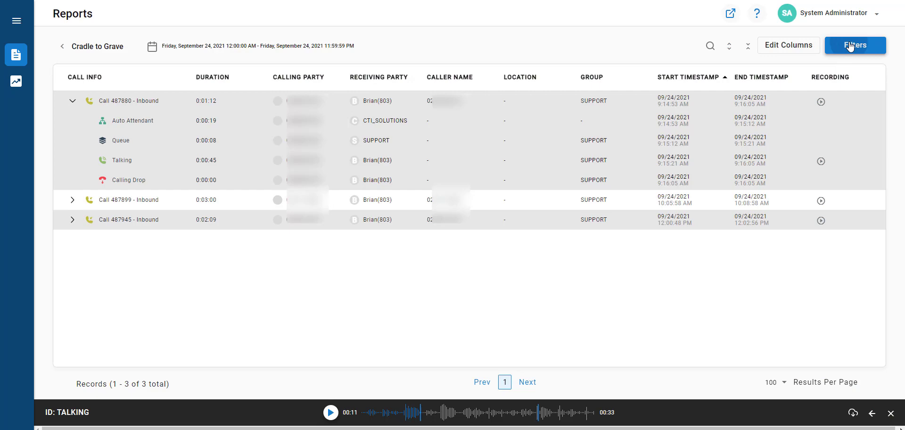
Step: Reopen the filter configuration and browse the criteria list for another filter
click(854, 44)
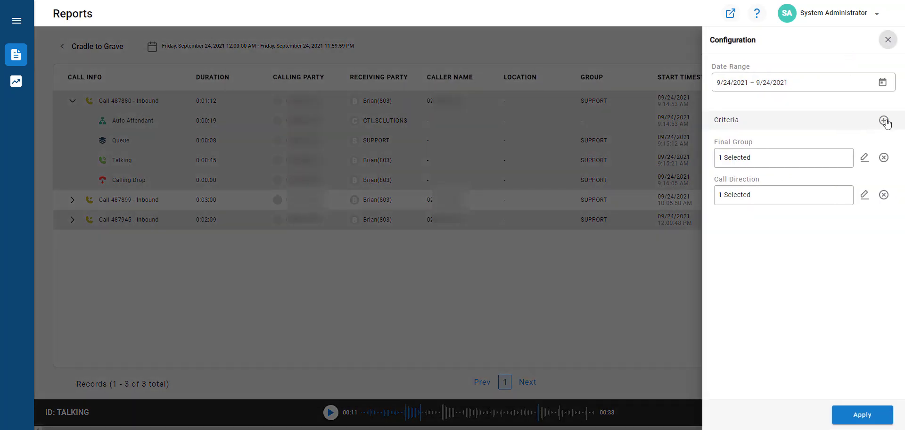
click(883, 120)
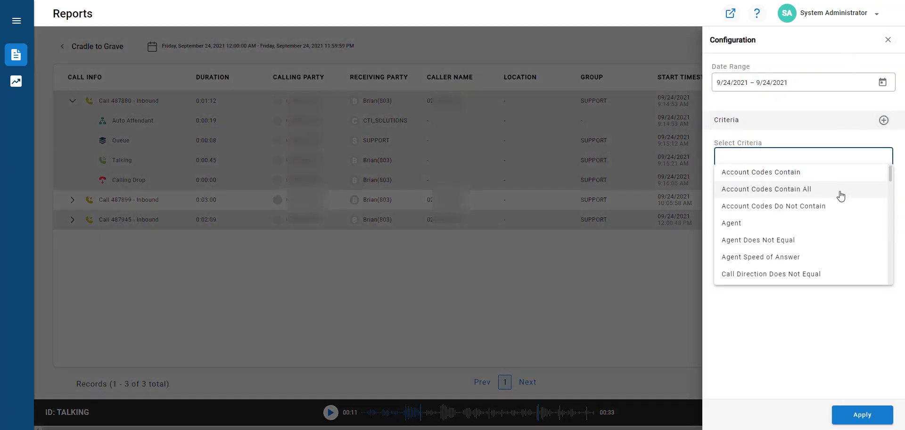
scroll(down, 3)
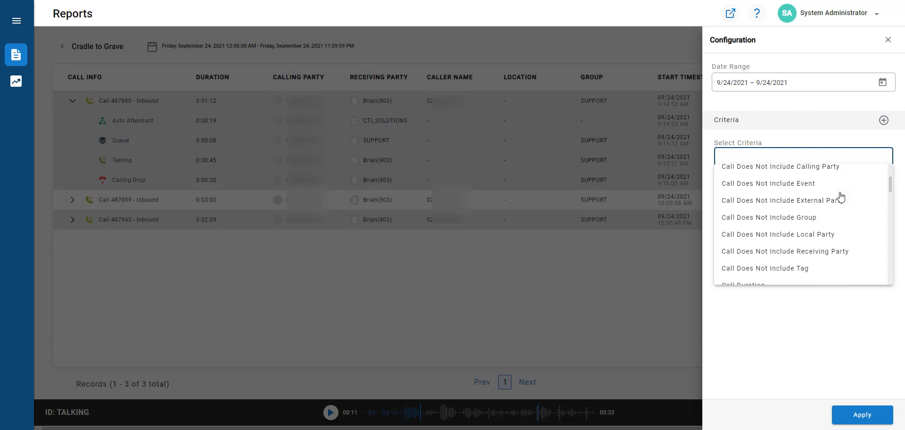
scroll(down, 3)
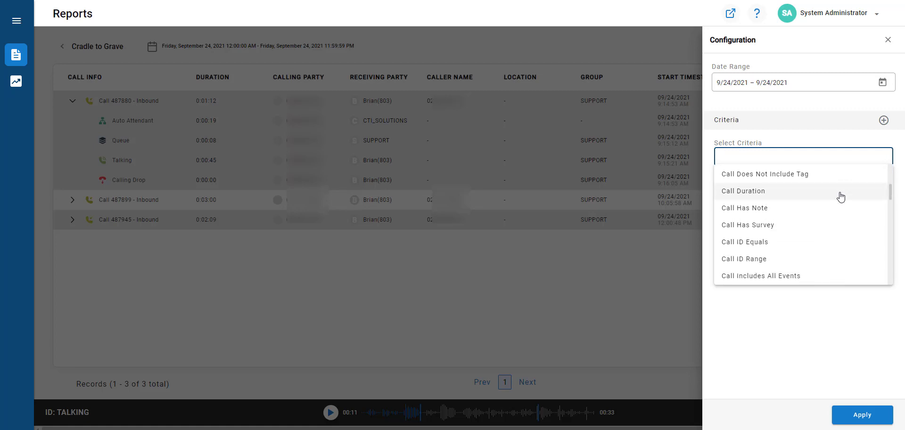
scroll(down, 3)
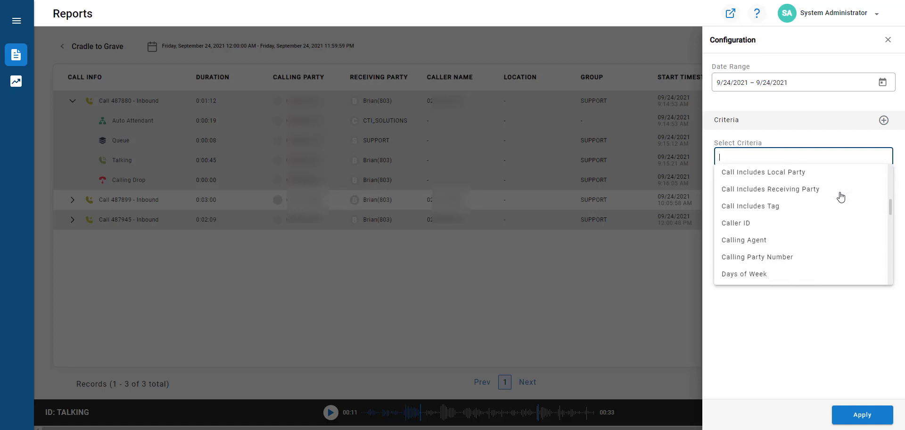
scroll(down, 3)
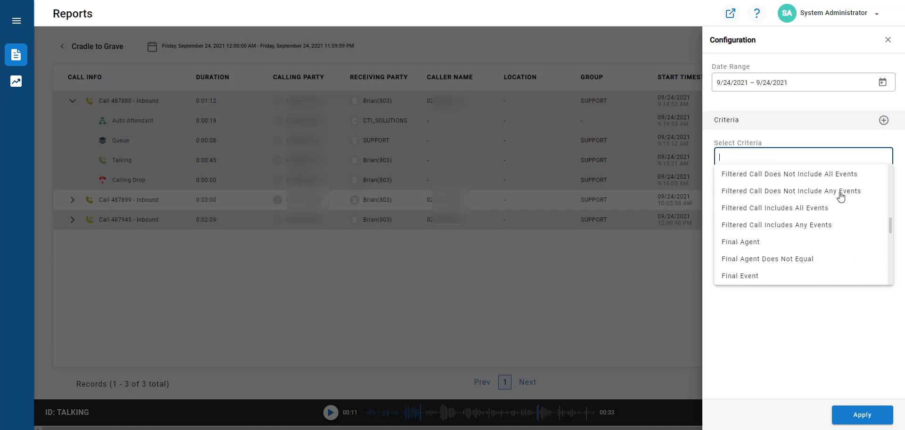
scroll(down, 3)
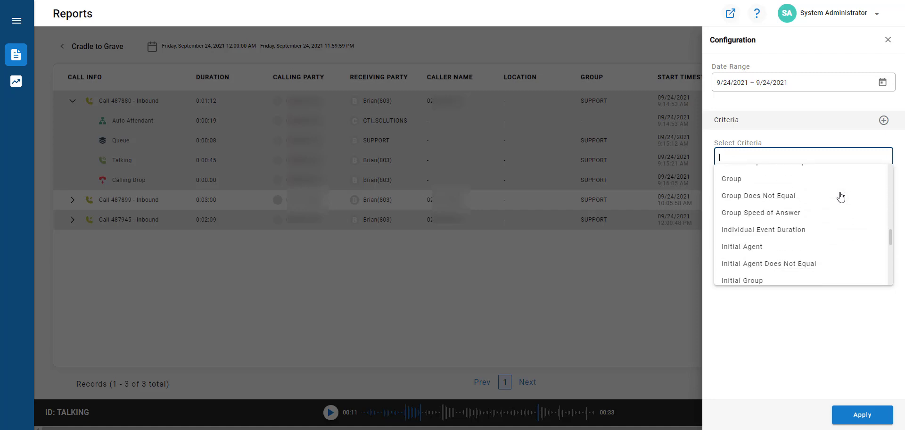
scroll(down, 3)
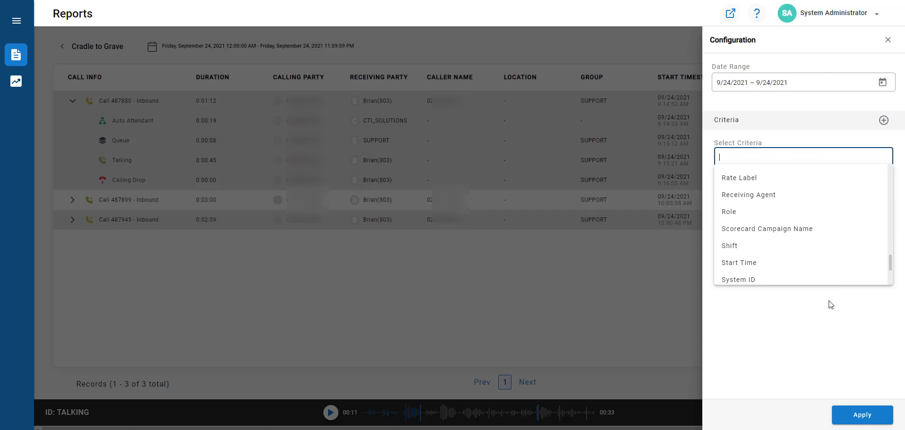